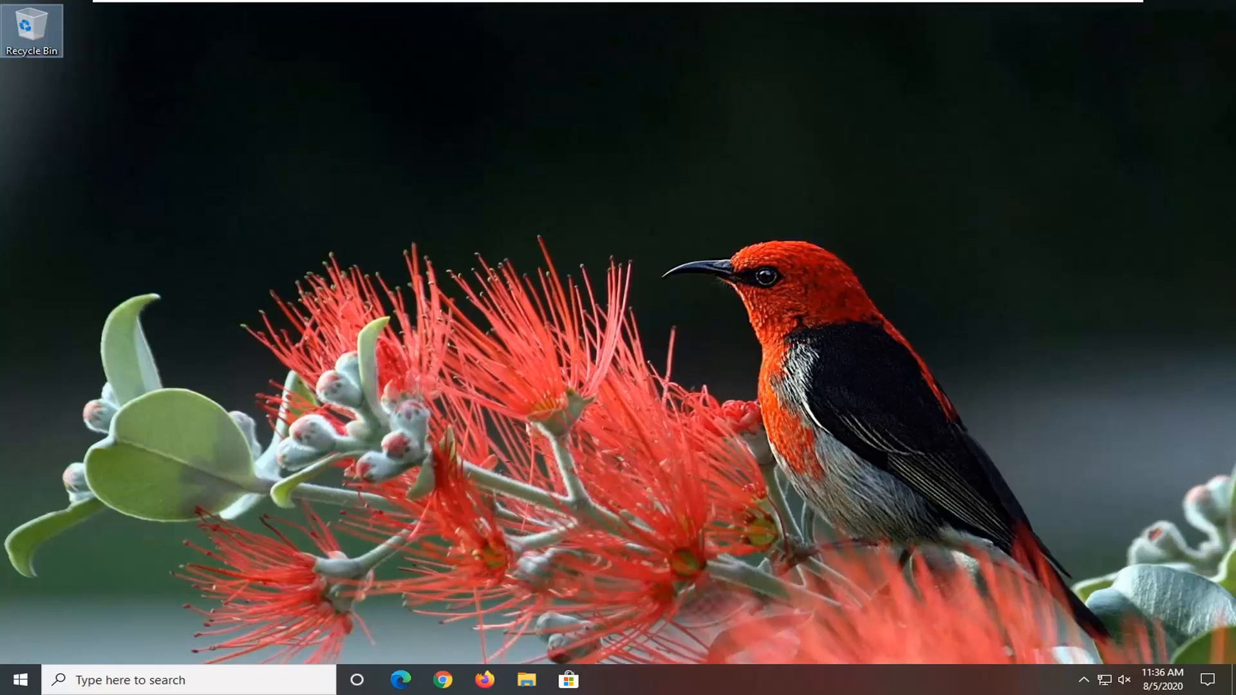
pyautogui.moveTo(458, 440)
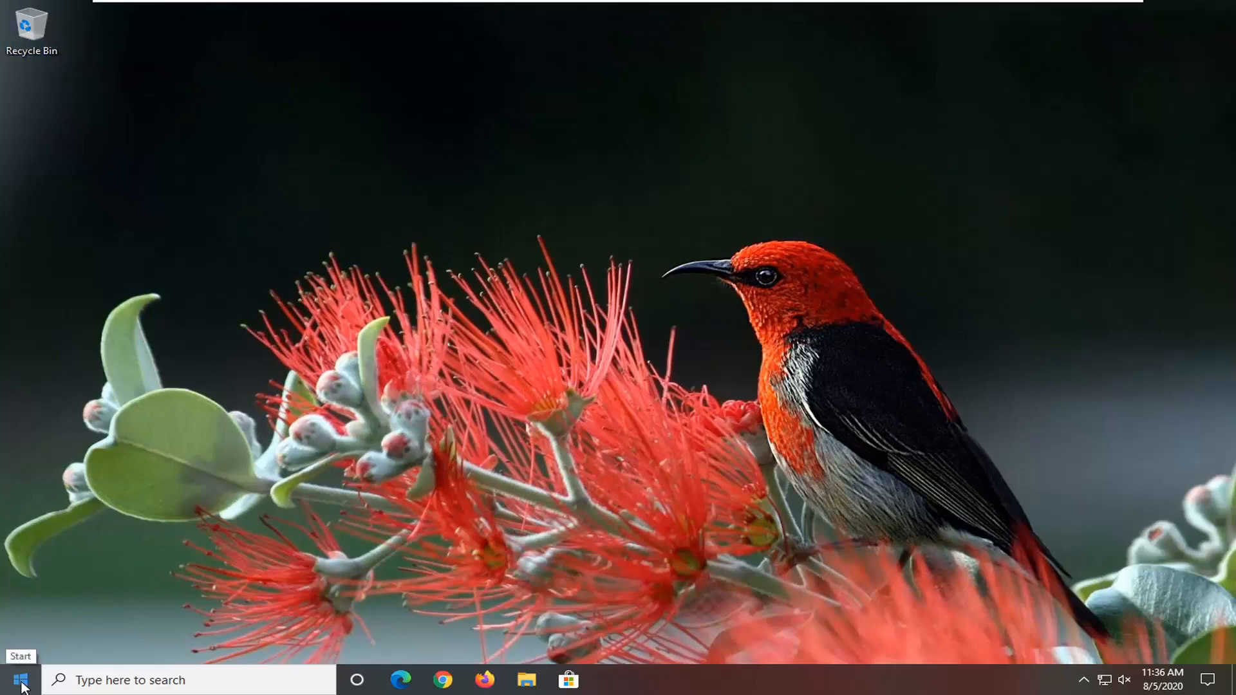
# Step: Search the Start menu for 'control panel'
pyautogui.click(19, 680)
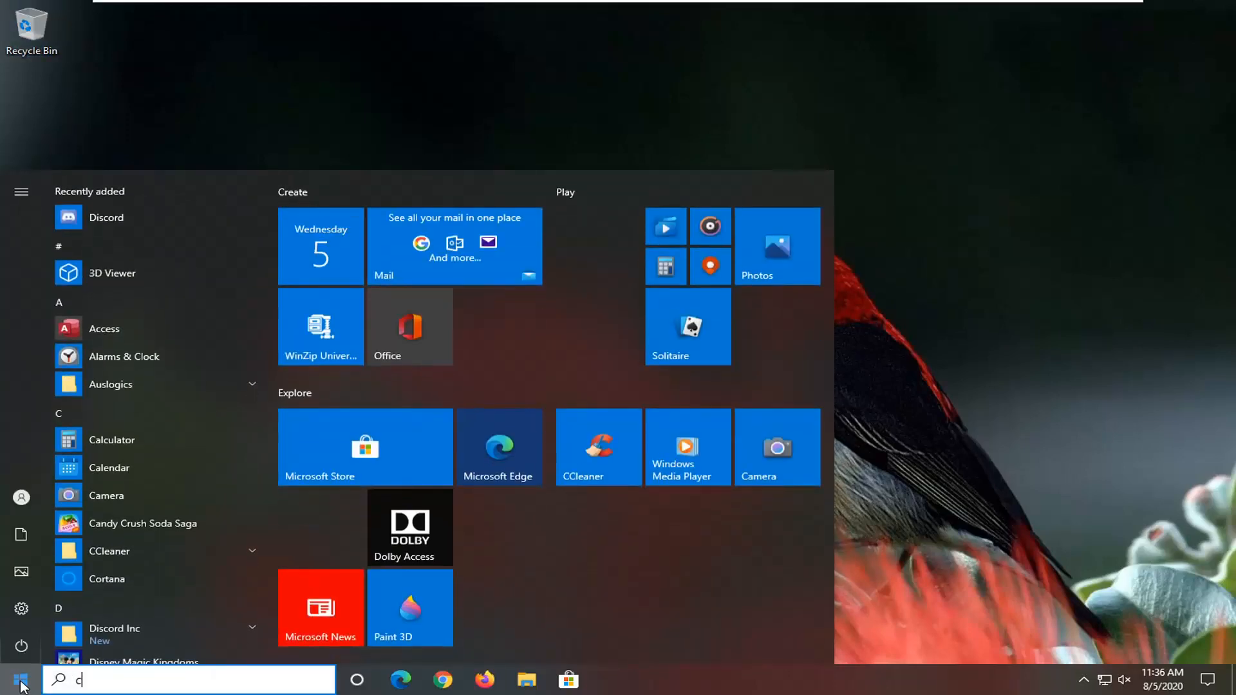
pyautogui.write('ontrol panel')
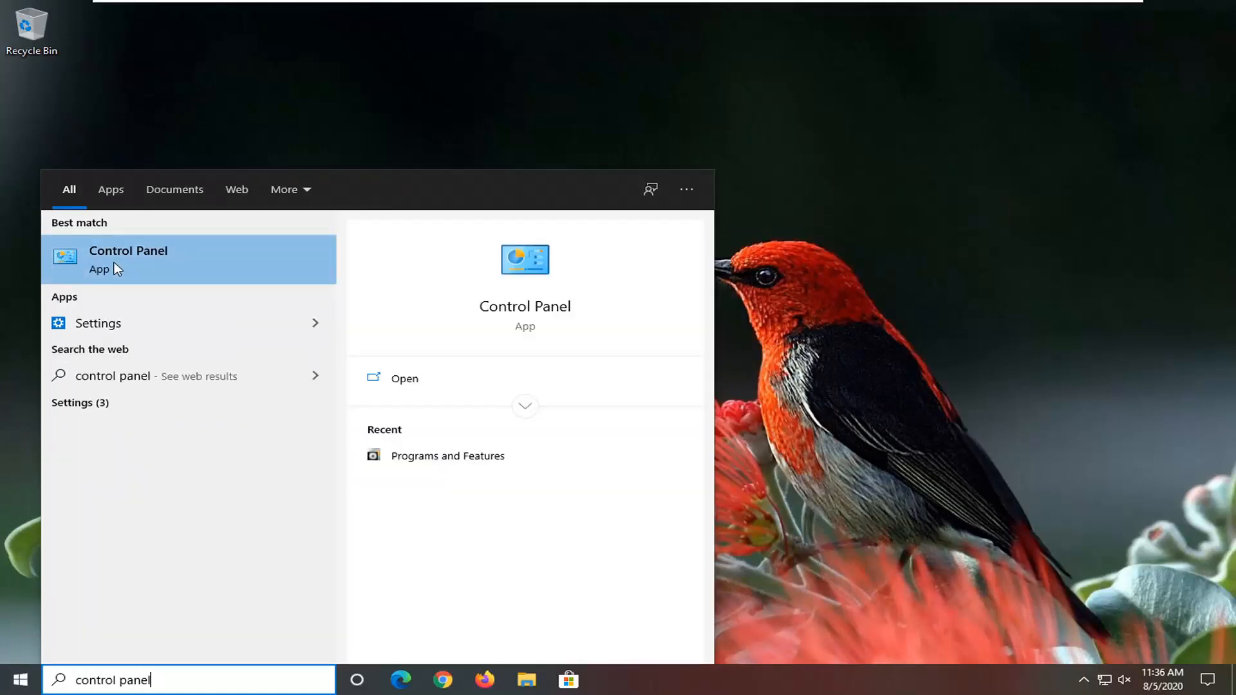
pyautogui.moveTo(160, 265)
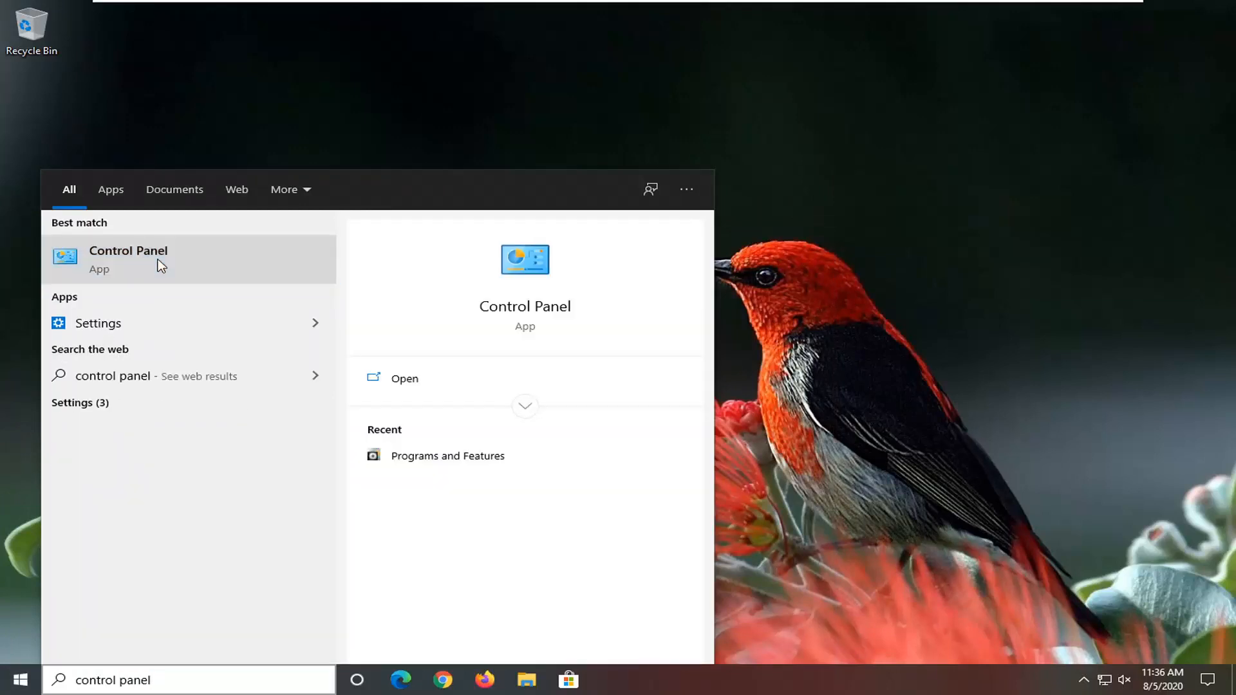
# Step: Launch Control Panel and go to the Network and Sharing Center
pyautogui.click(127, 259)
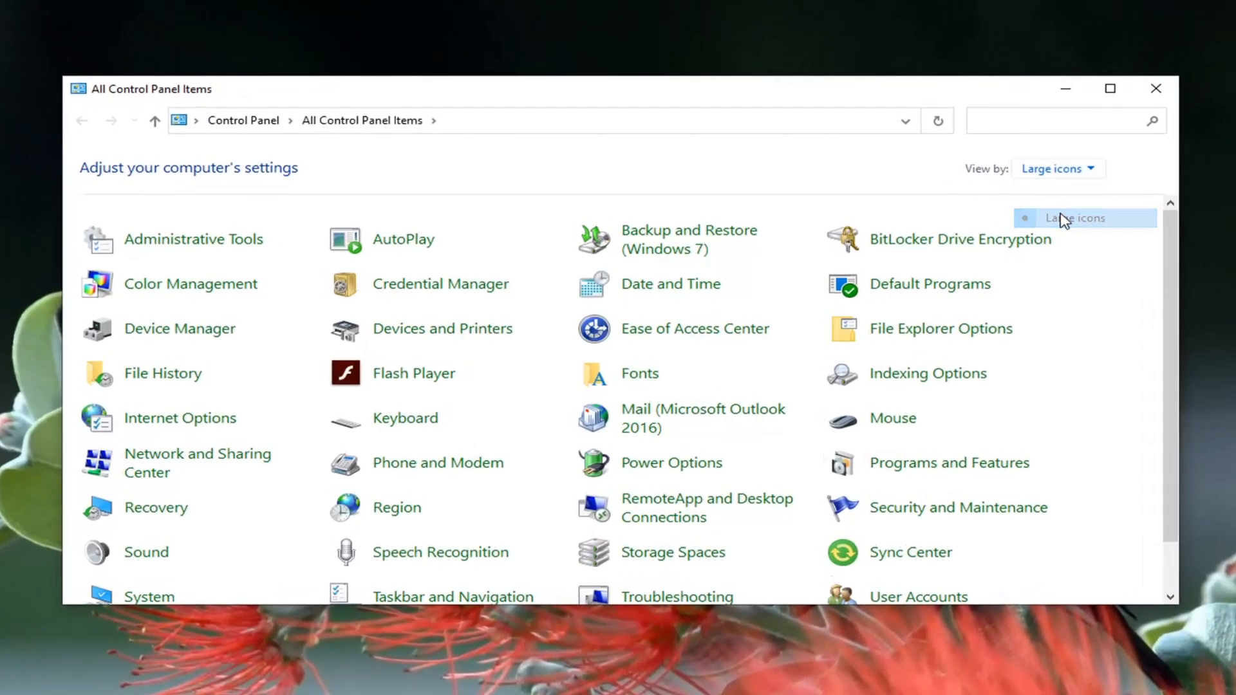
pyautogui.moveTo(189, 465)
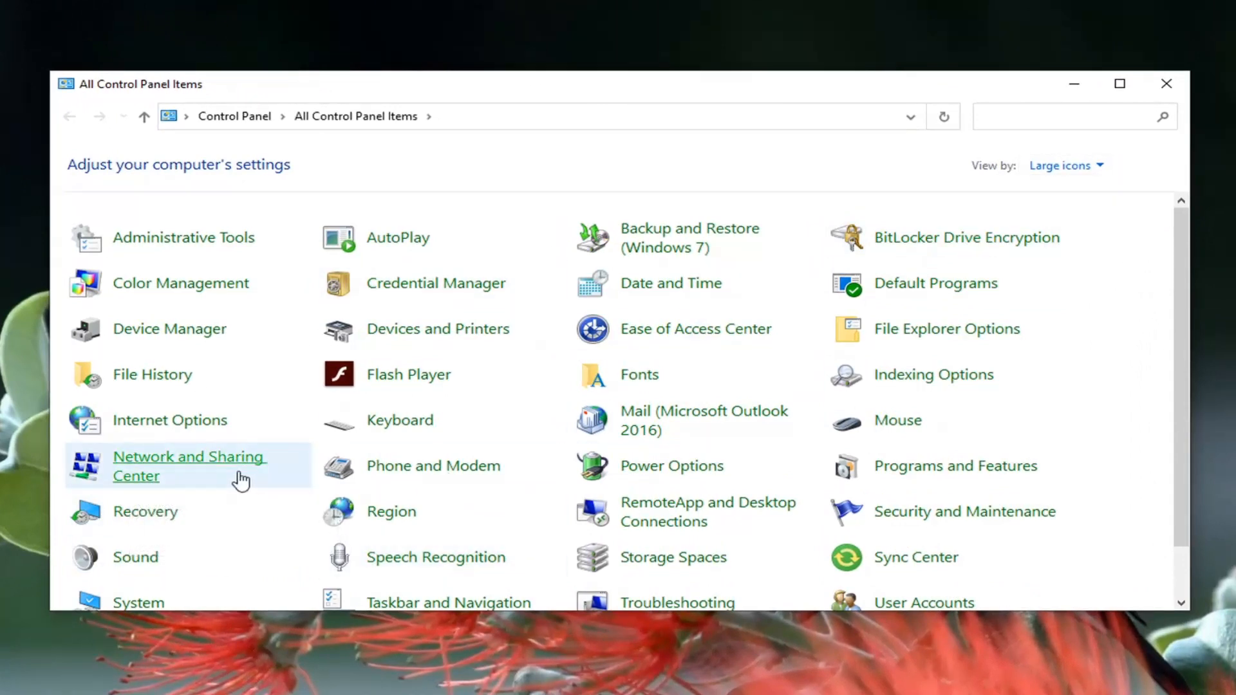
pyautogui.click(188, 466)
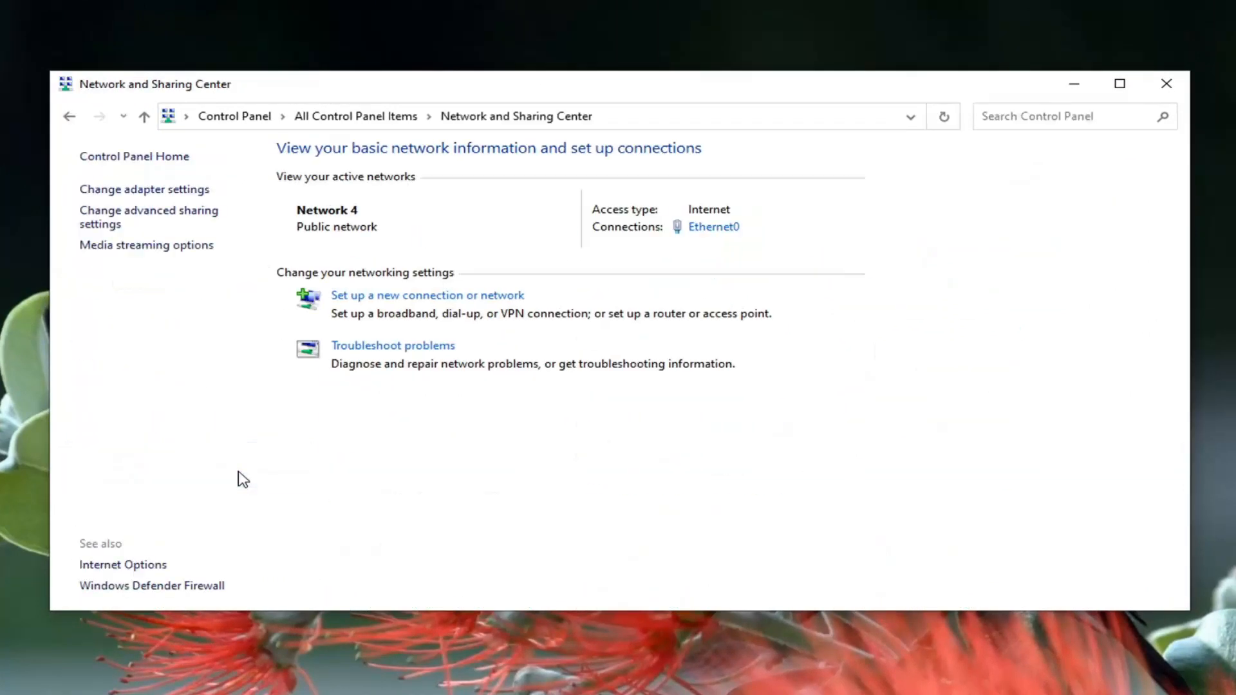
pyautogui.moveTo(659, 252)
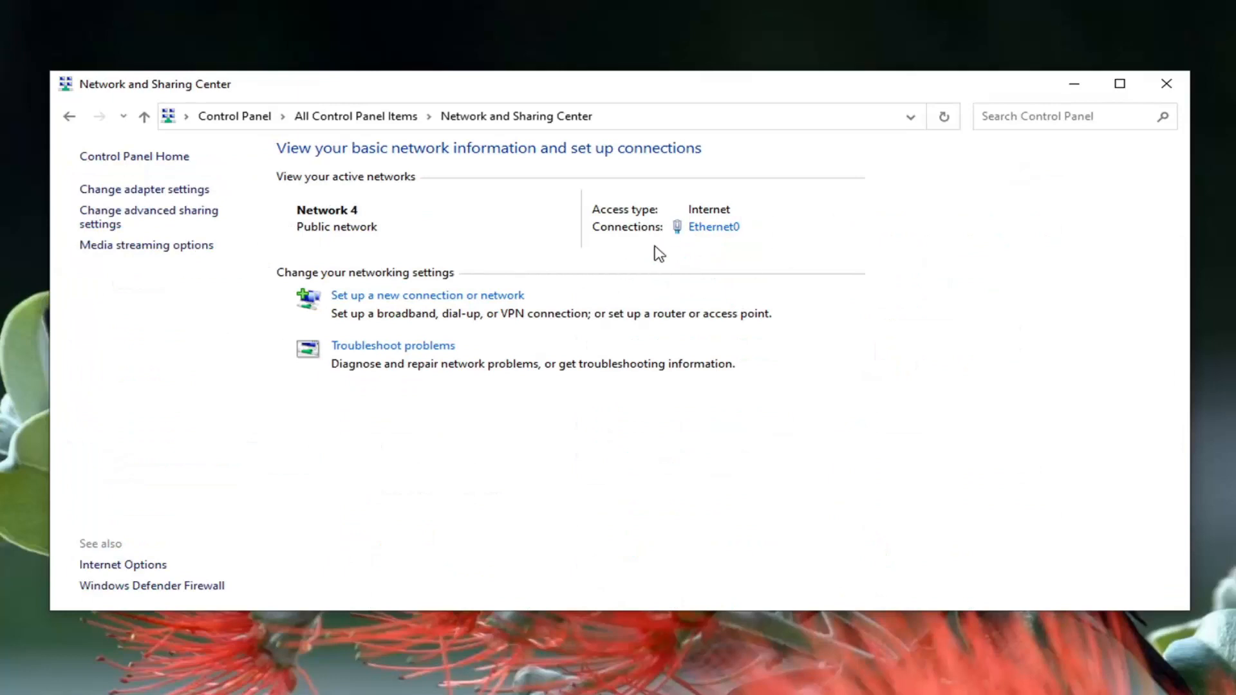
pyautogui.moveTo(626, 239)
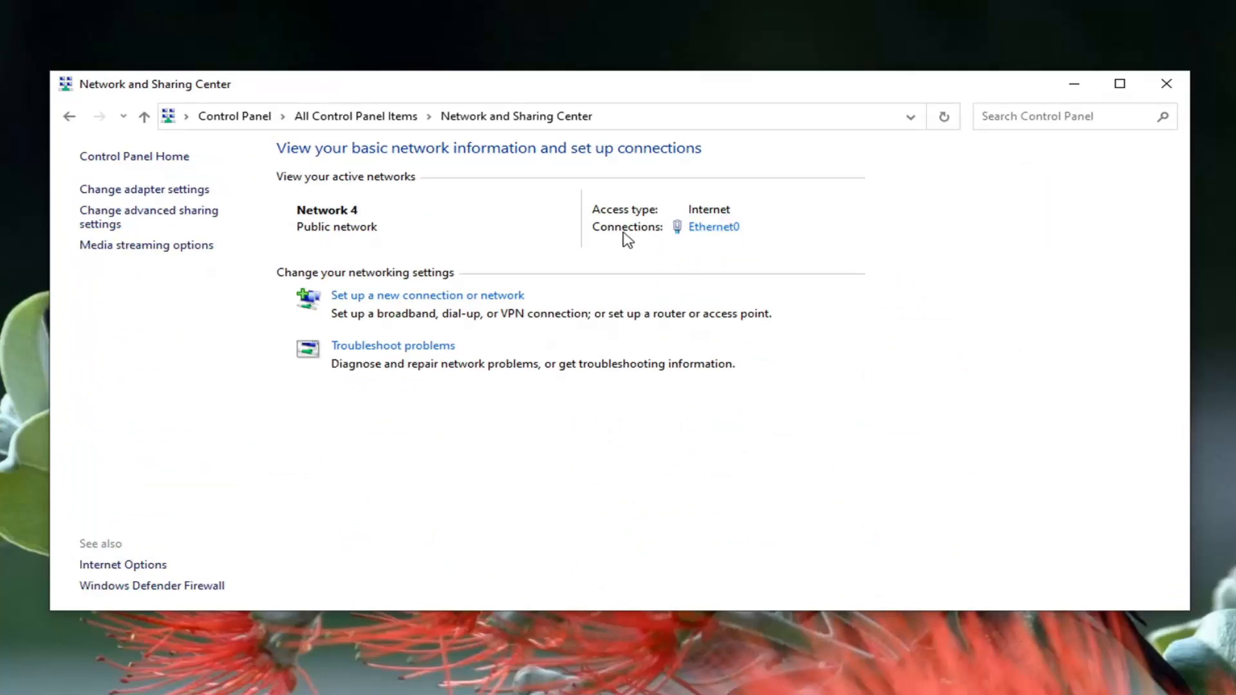
pyautogui.moveTo(681, 237)
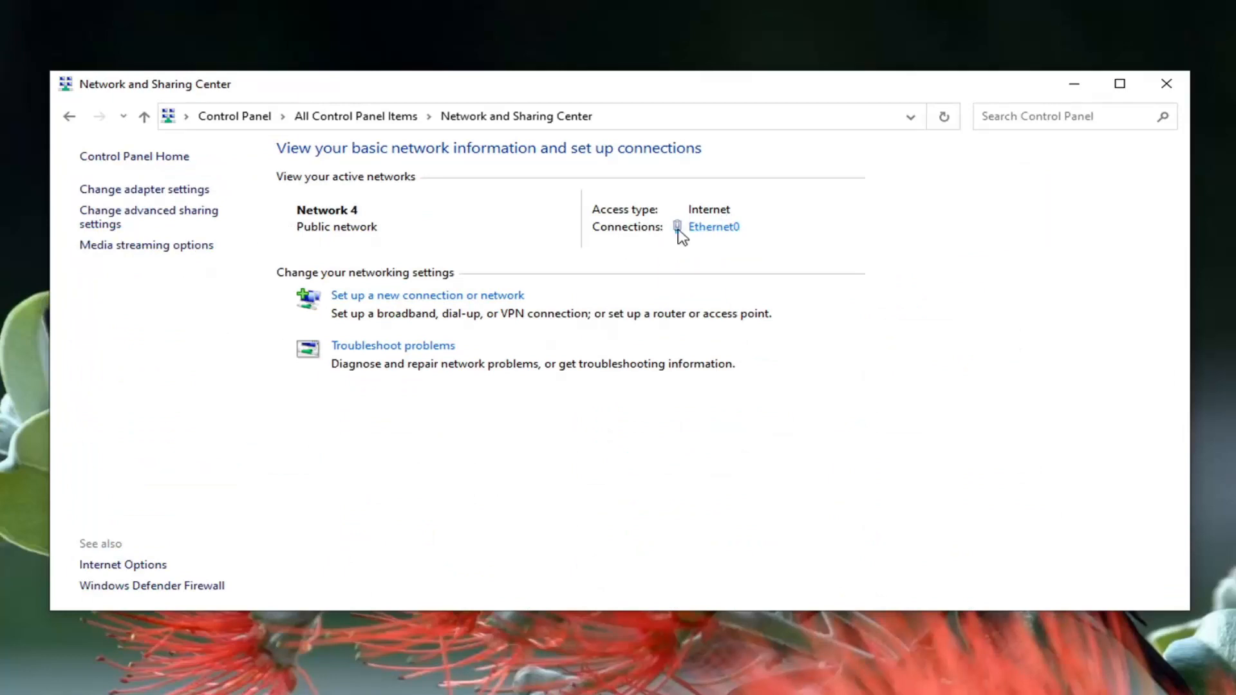
# Step: From Ethernet0's status, reach its Internet Protocol Version 4 (TCP/IPv4) properties
pyautogui.click(712, 227)
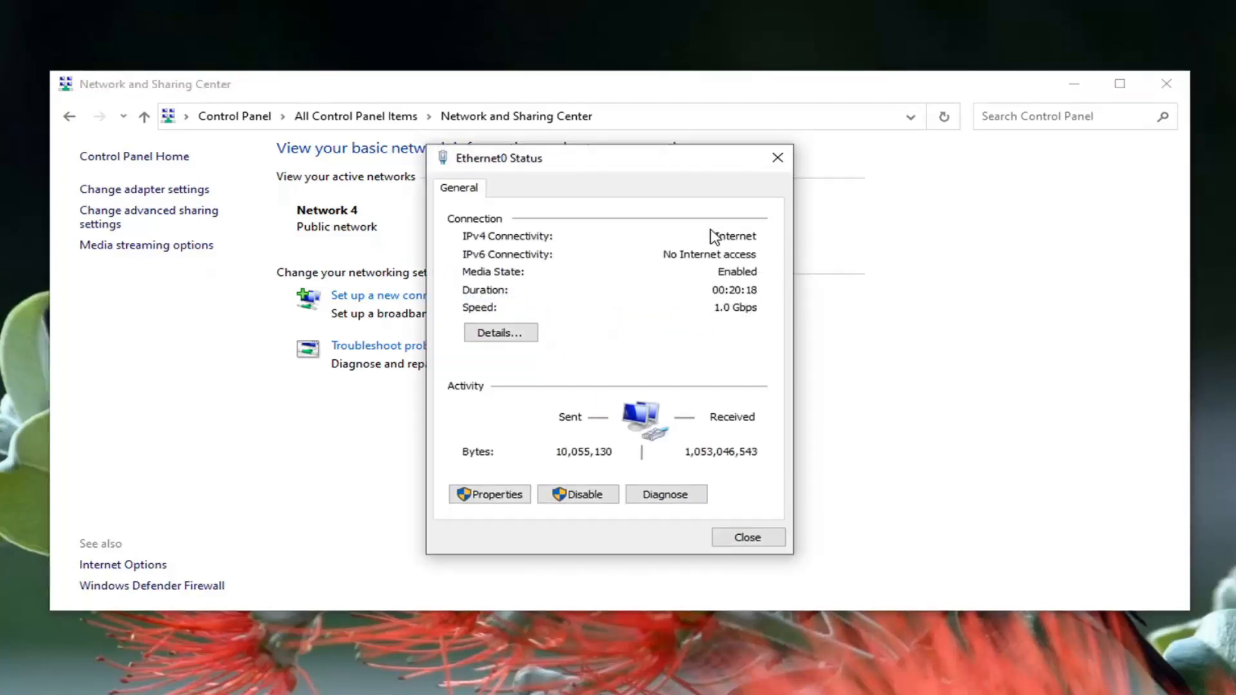
pyautogui.moveTo(599, 439)
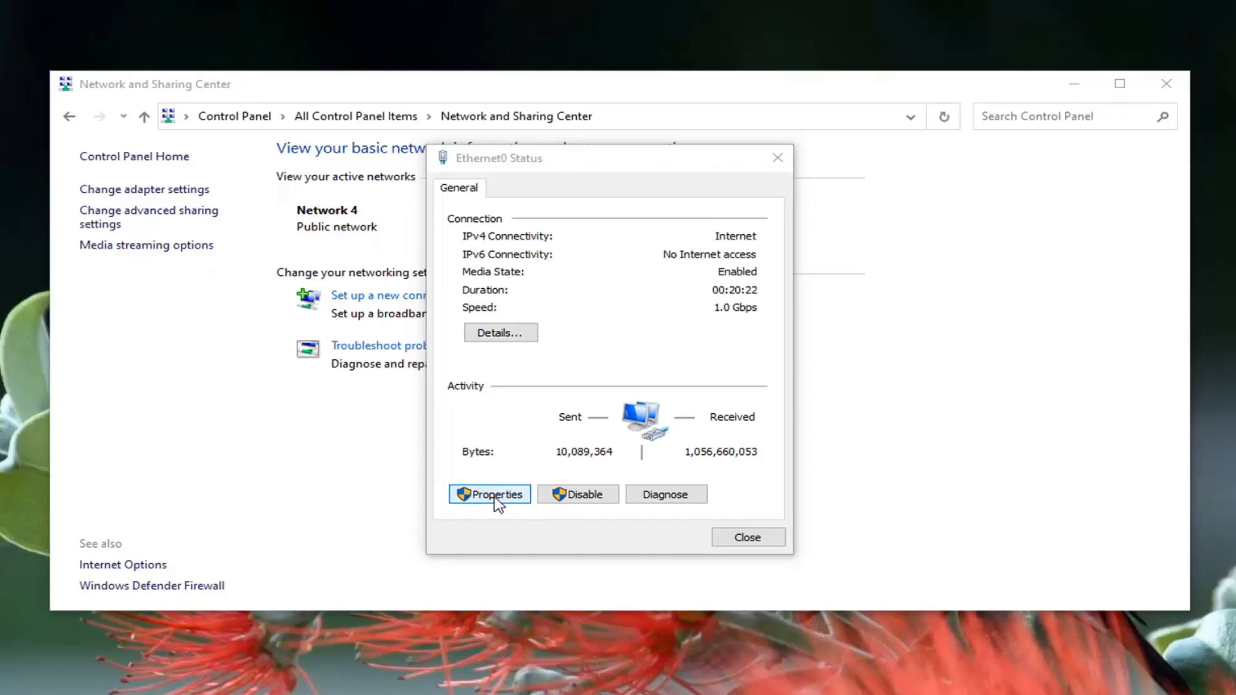
pyautogui.click(489, 495)
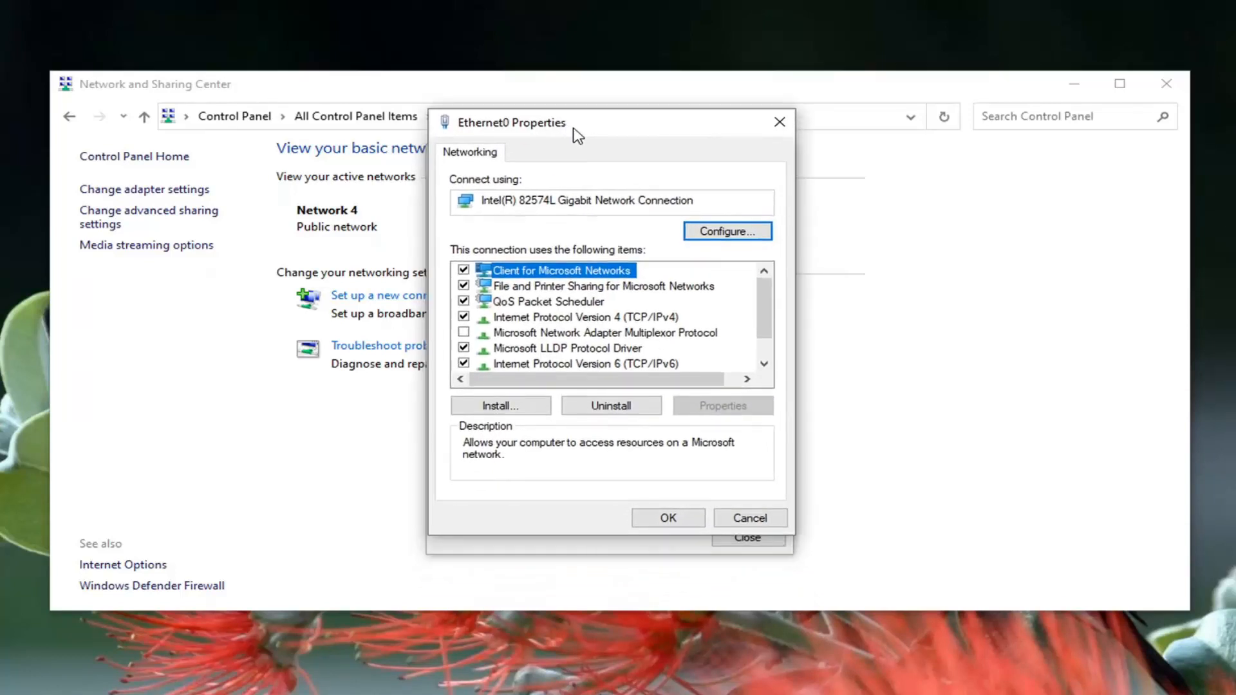
pyautogui.click(584, 316)
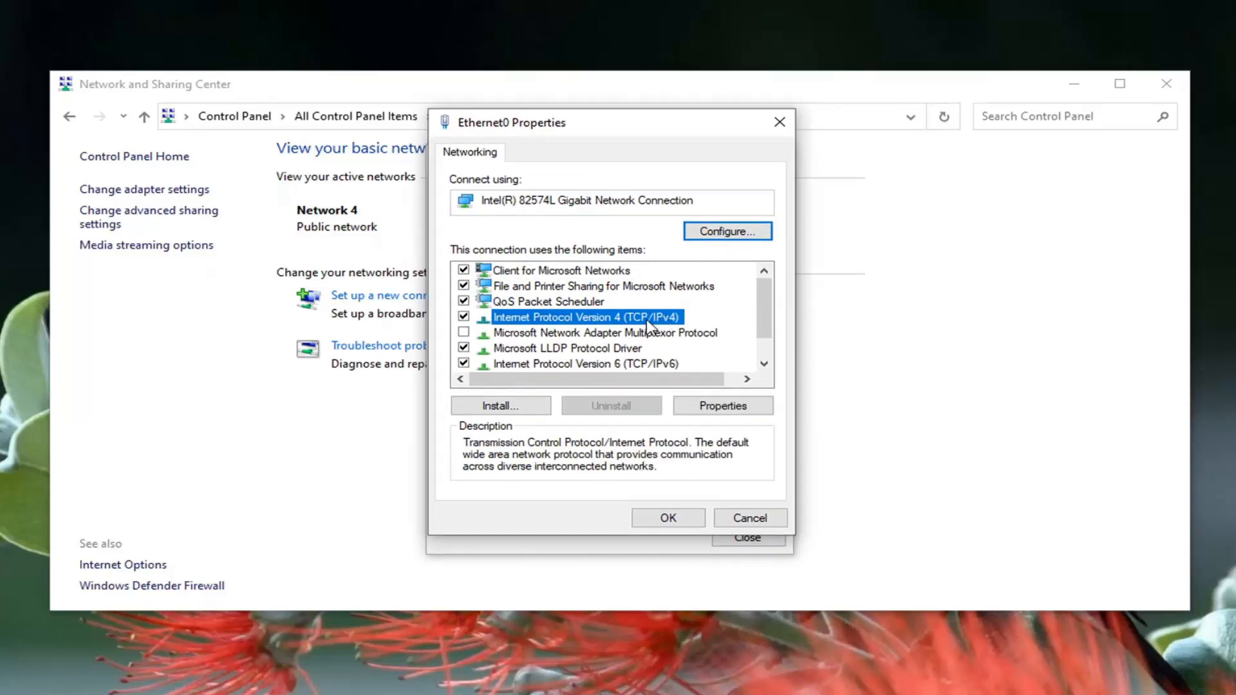
pyautogui.click(721, 405)
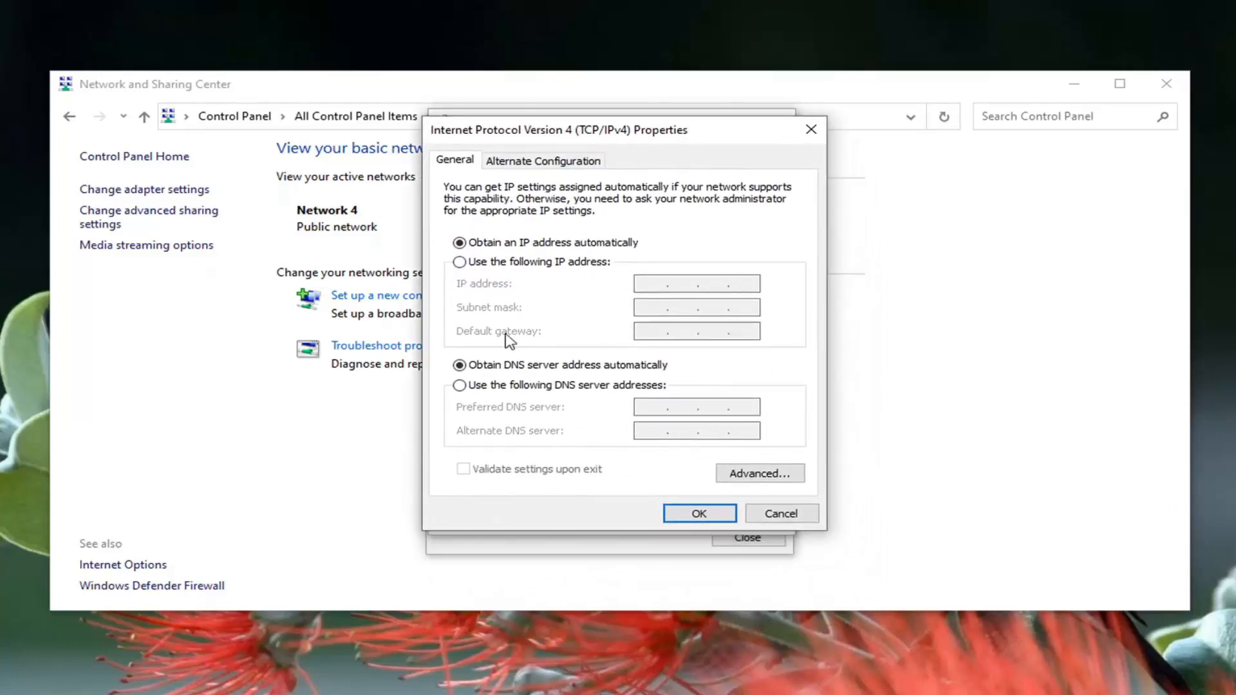
# Step: Set Ethernet0's DNS to 8.8.8.8 preferred and 8.8.4.4 alternate, then apply and close
pyautogui.click(460, 385)
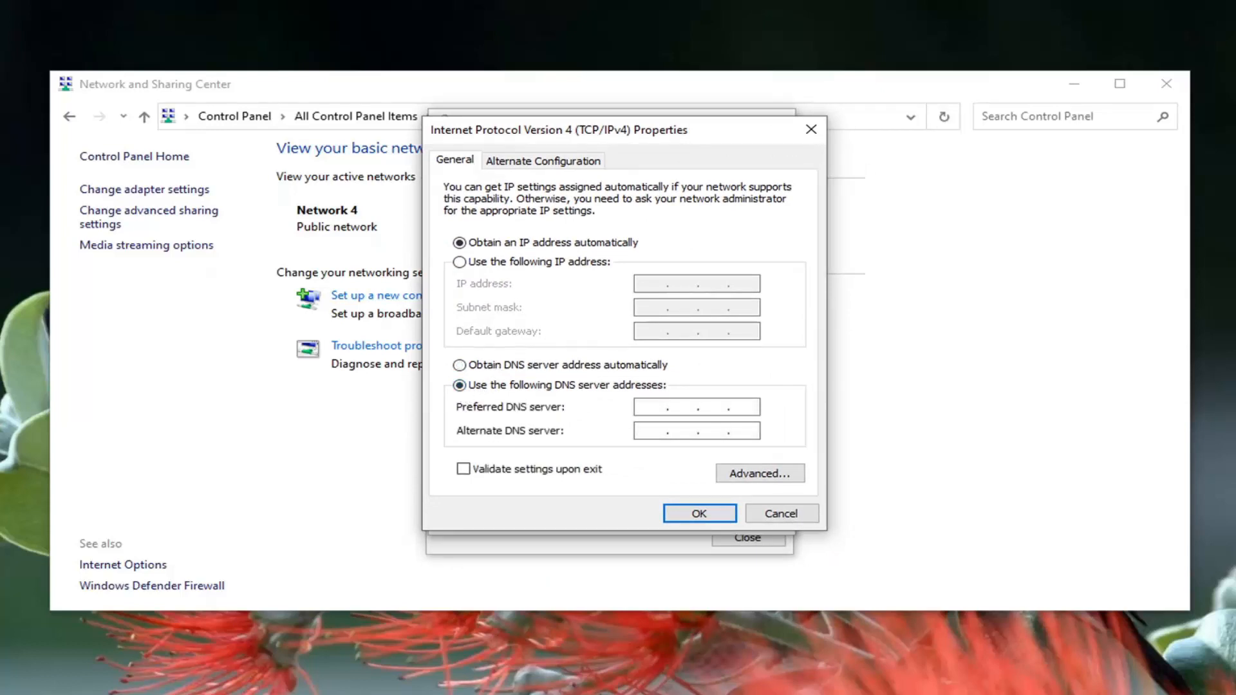
pyautogui.click(646, 407)
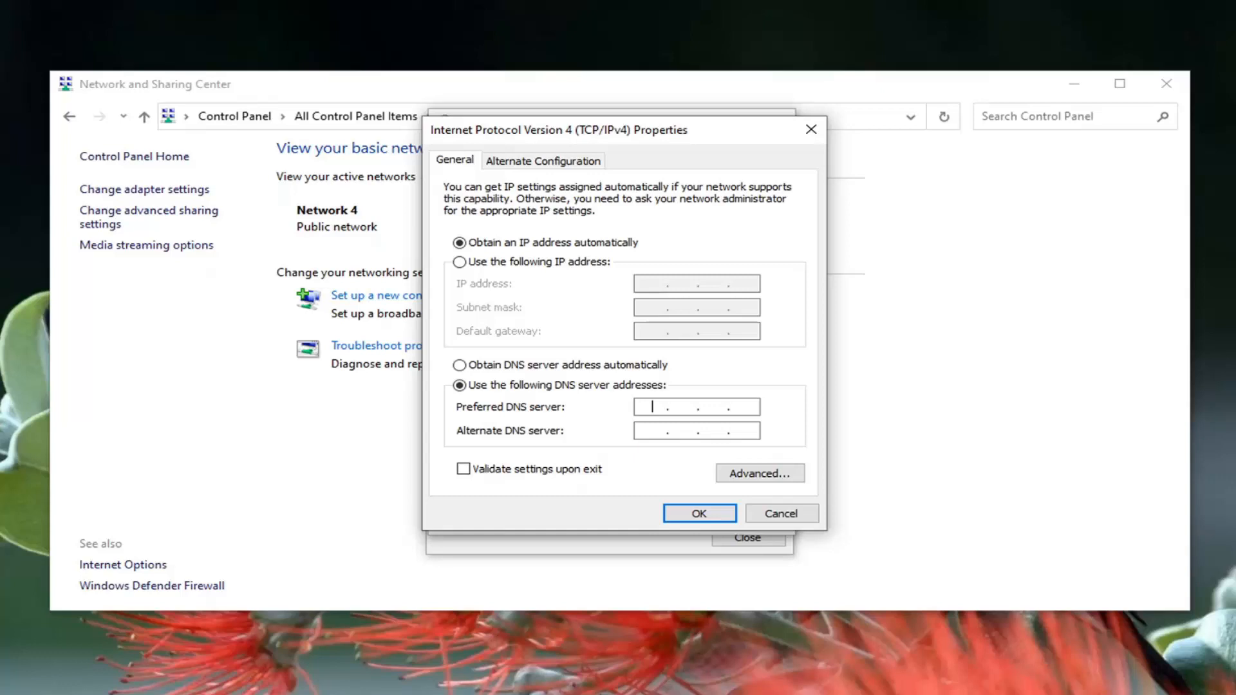
pyautogui.write('8.8.8.')
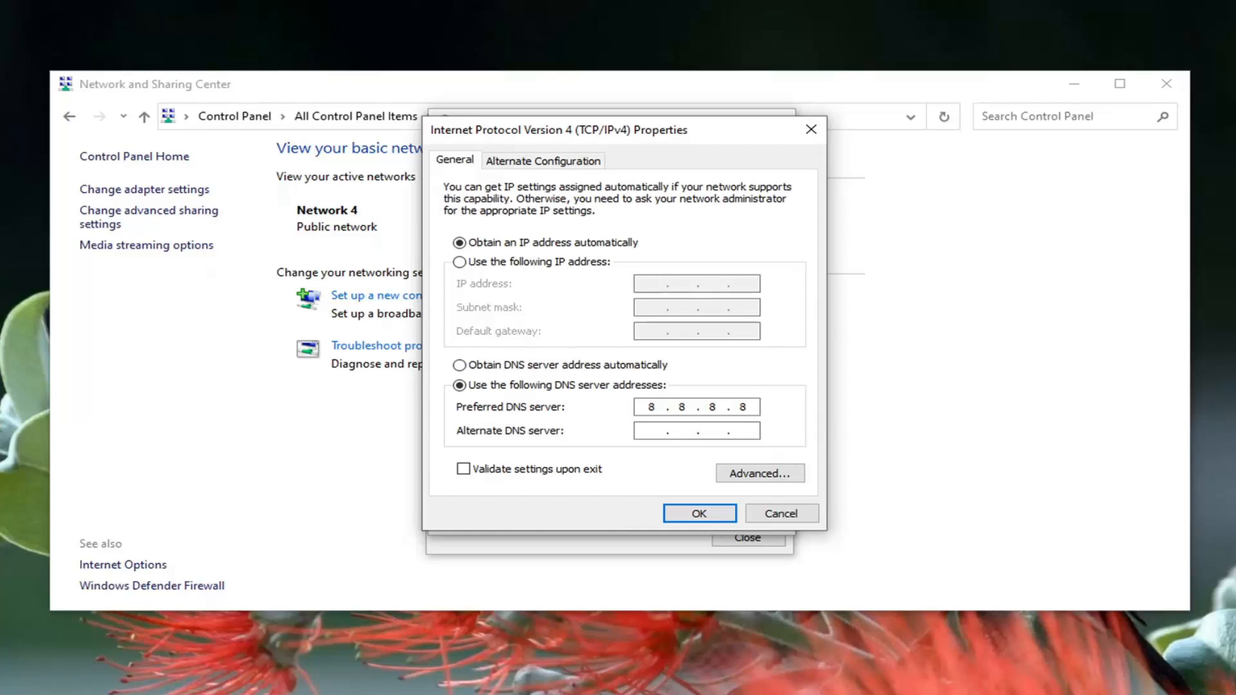
pyautogui.write('8.8.4.4')
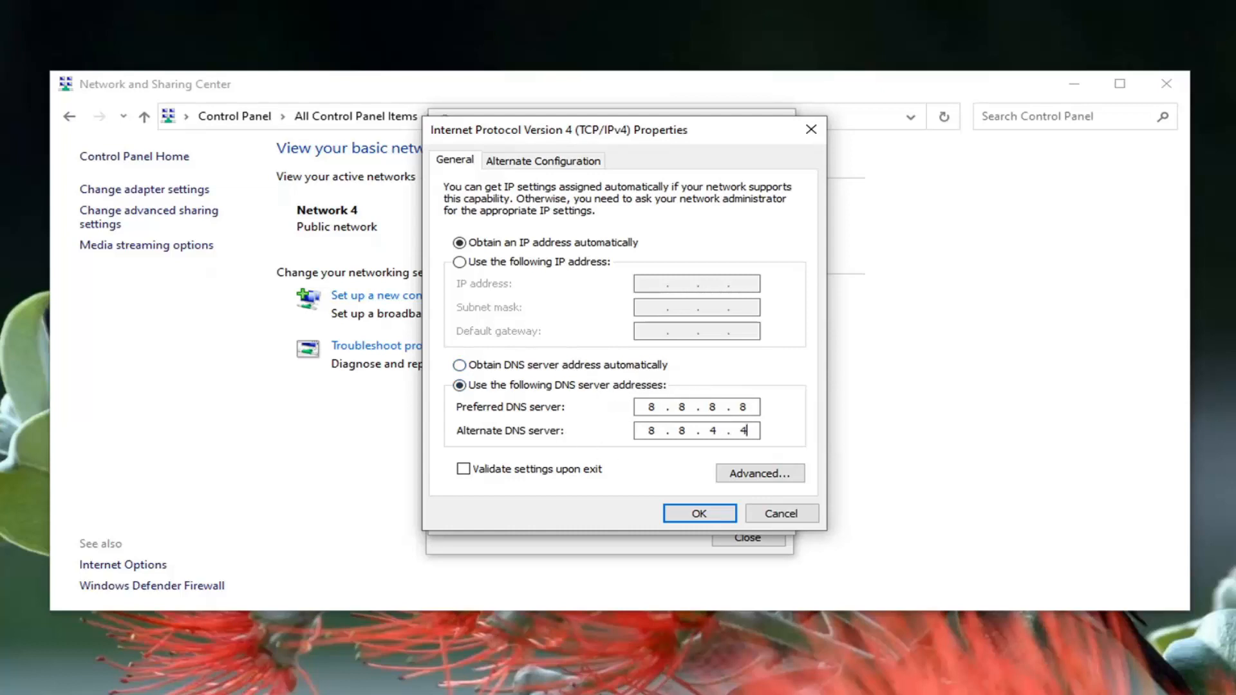
pyautogui.click(696, 513)
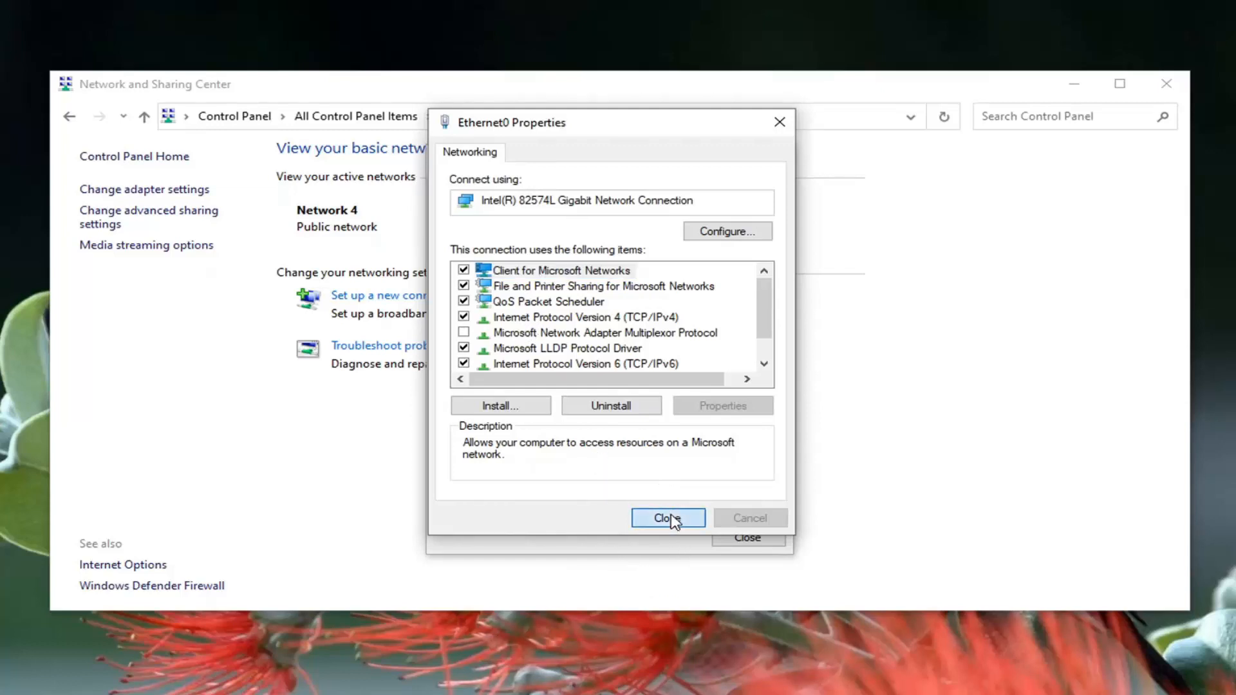
pyautogui.click(667, 518)
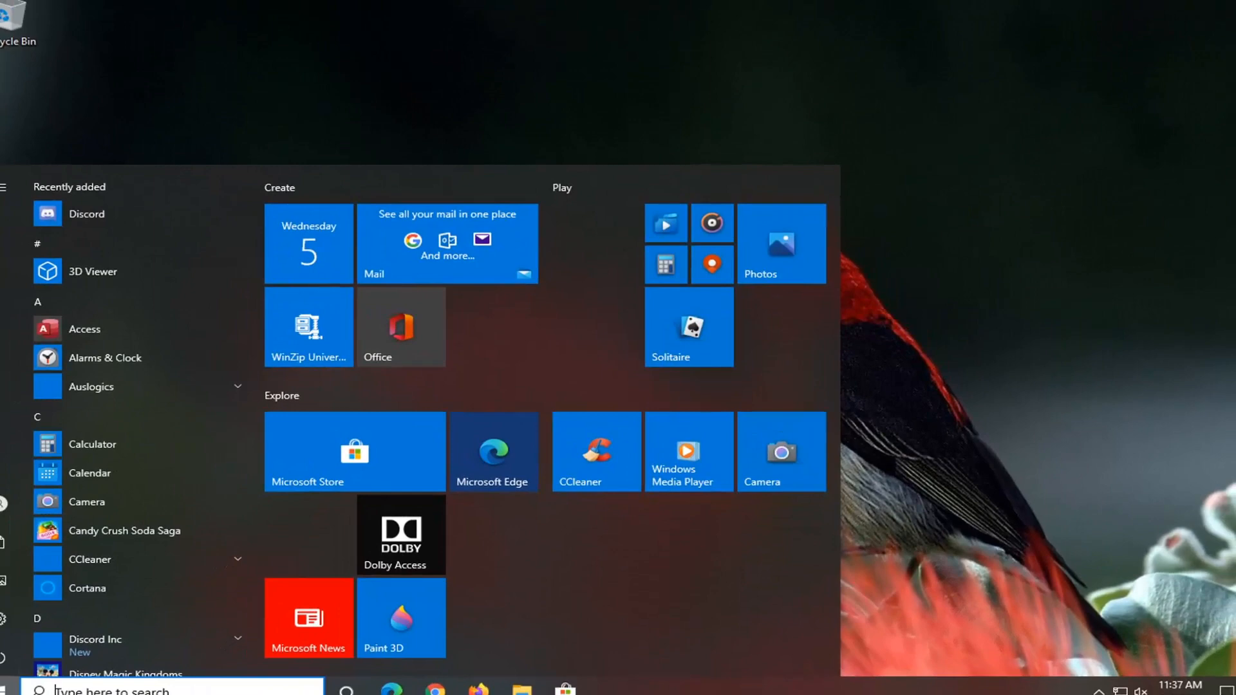
# Step: Search 'cmd' and run Command Prompt as administrator, approving the UAC prompt
pyautogui.write('cmd')
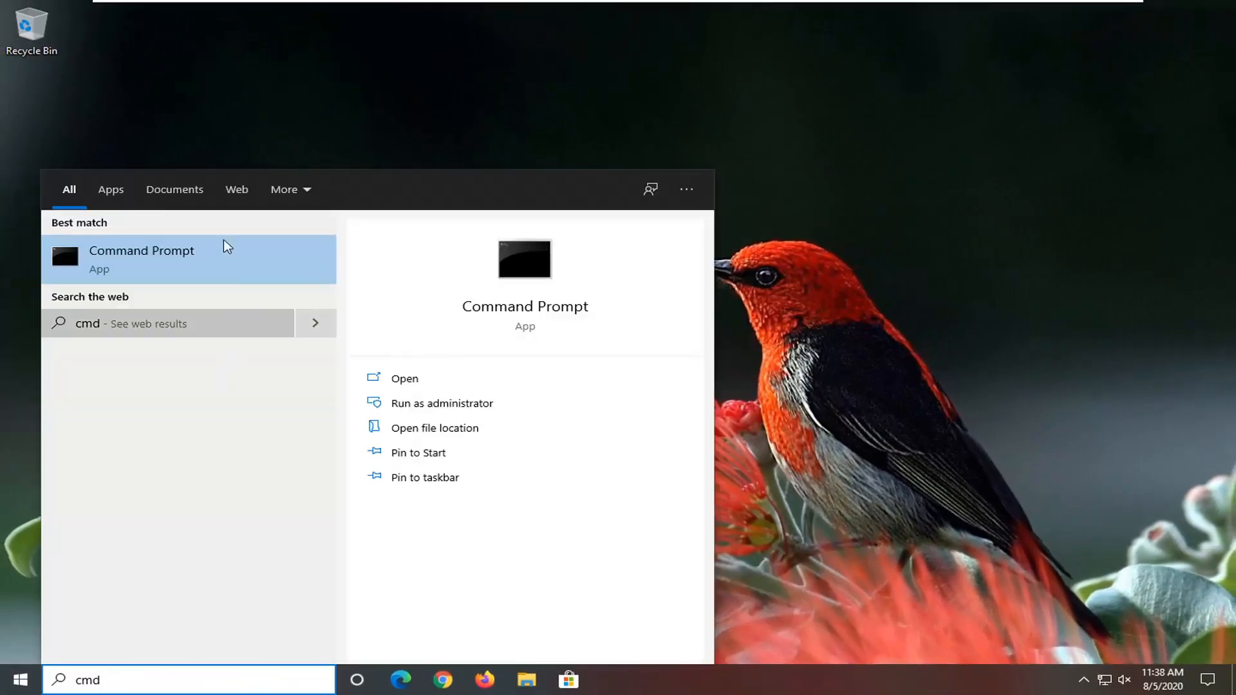
pyautogui.rightClick(142, 259)
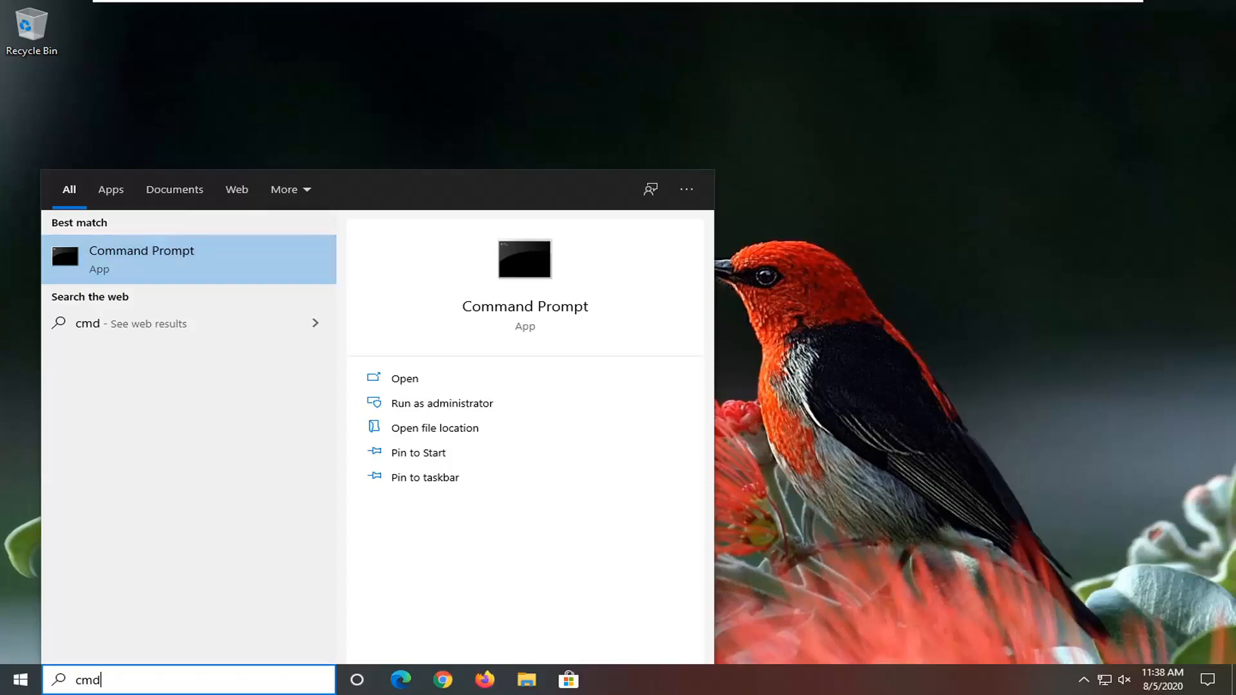
pyautogui.click(442, 403)
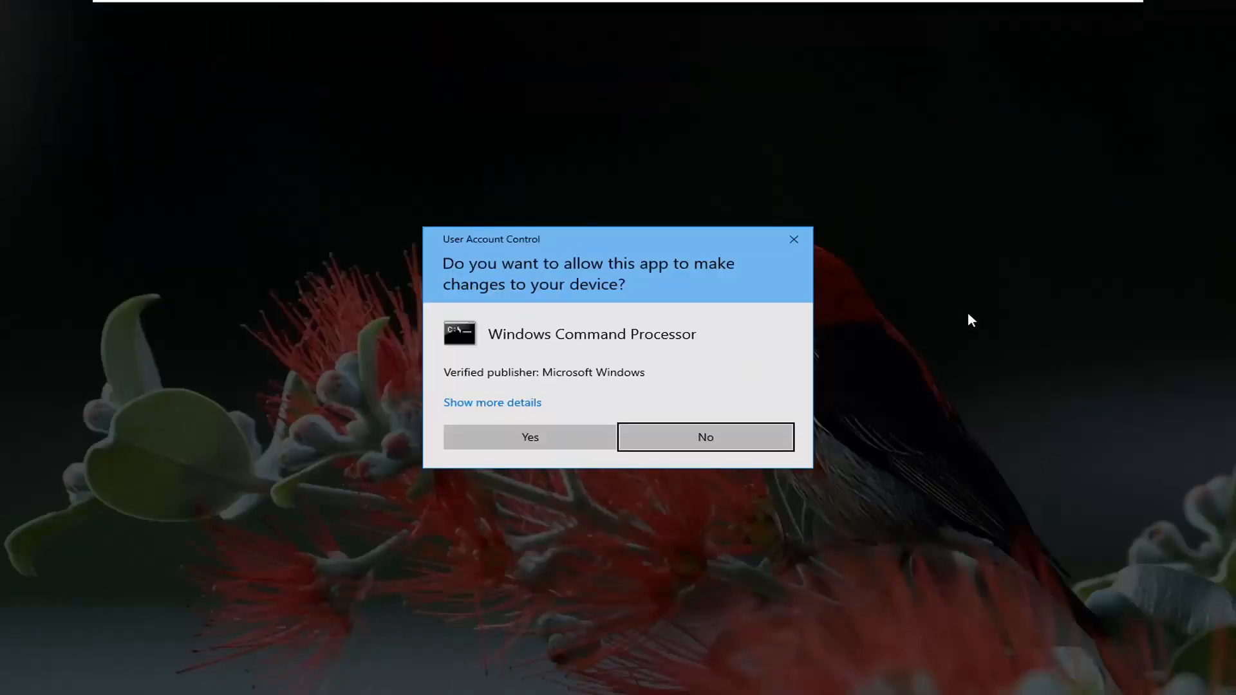
pyautogui.click(704, 436)
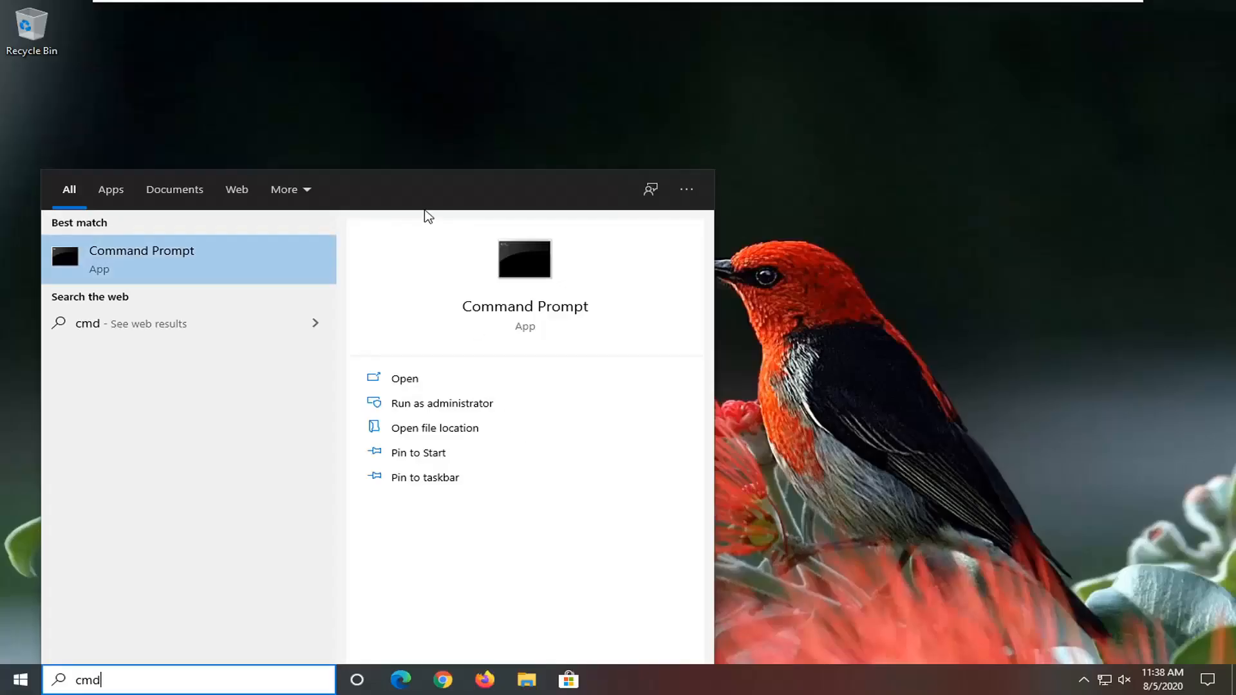
pyautogui.click(441, 403)
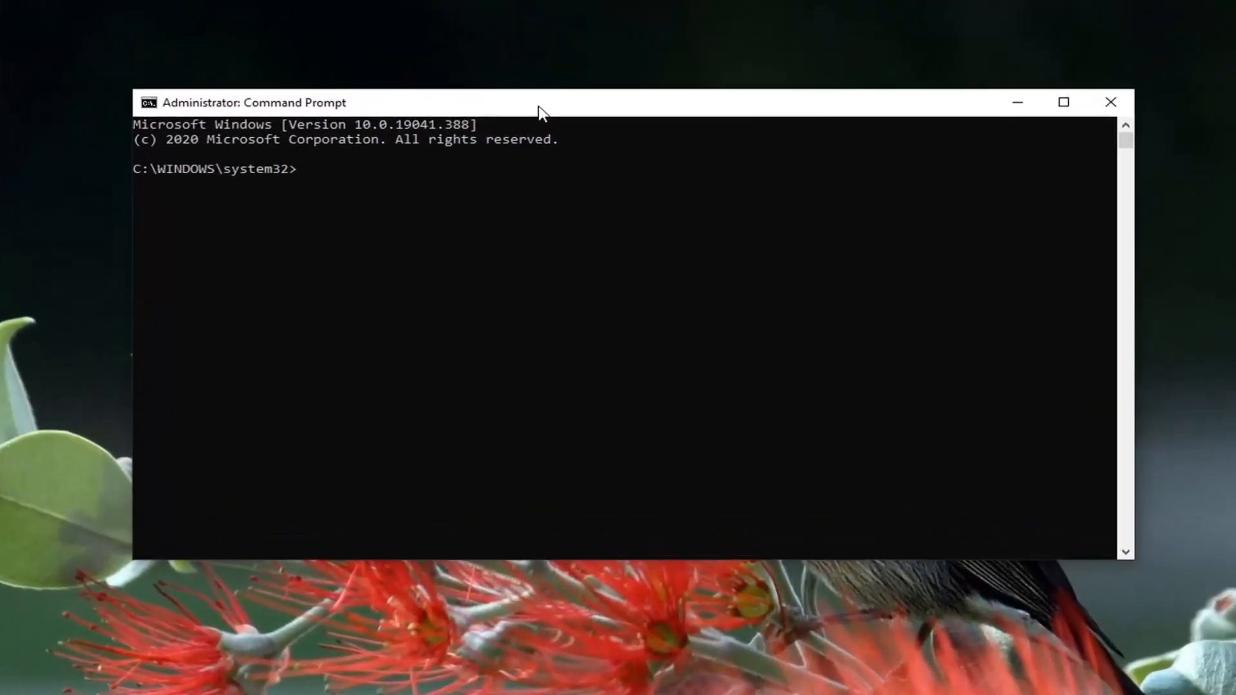
# Step: Flush the DNS resolver cache with ipconfig /flushdns
pyautogui.write('ipcon')
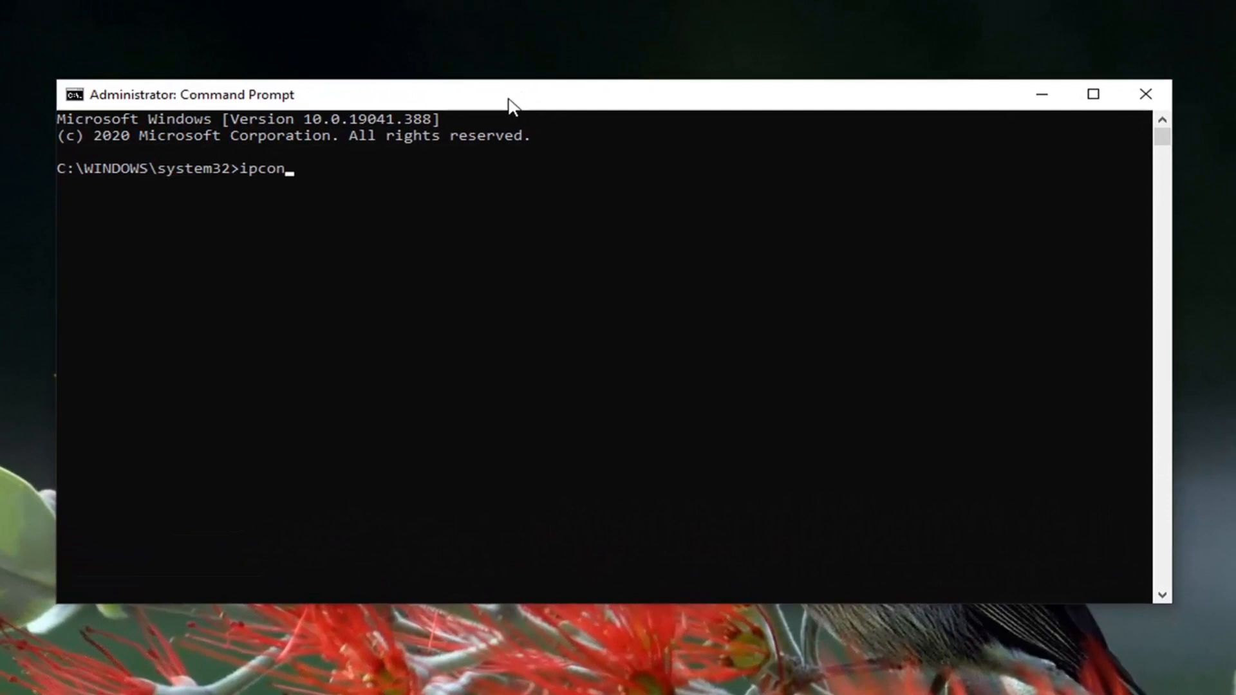
pyautogui.write('fig /flushdns')
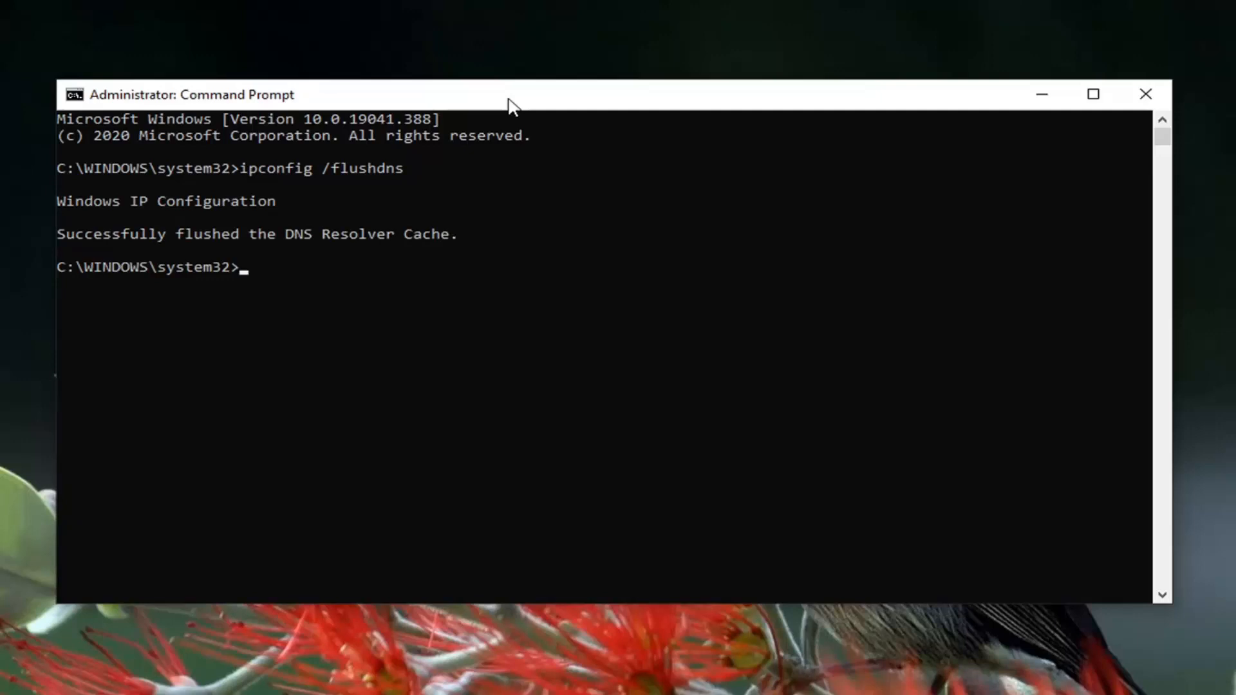
# Step: Reset the Winsock catalog with netsh winsock reset
pyautogui.write('n')
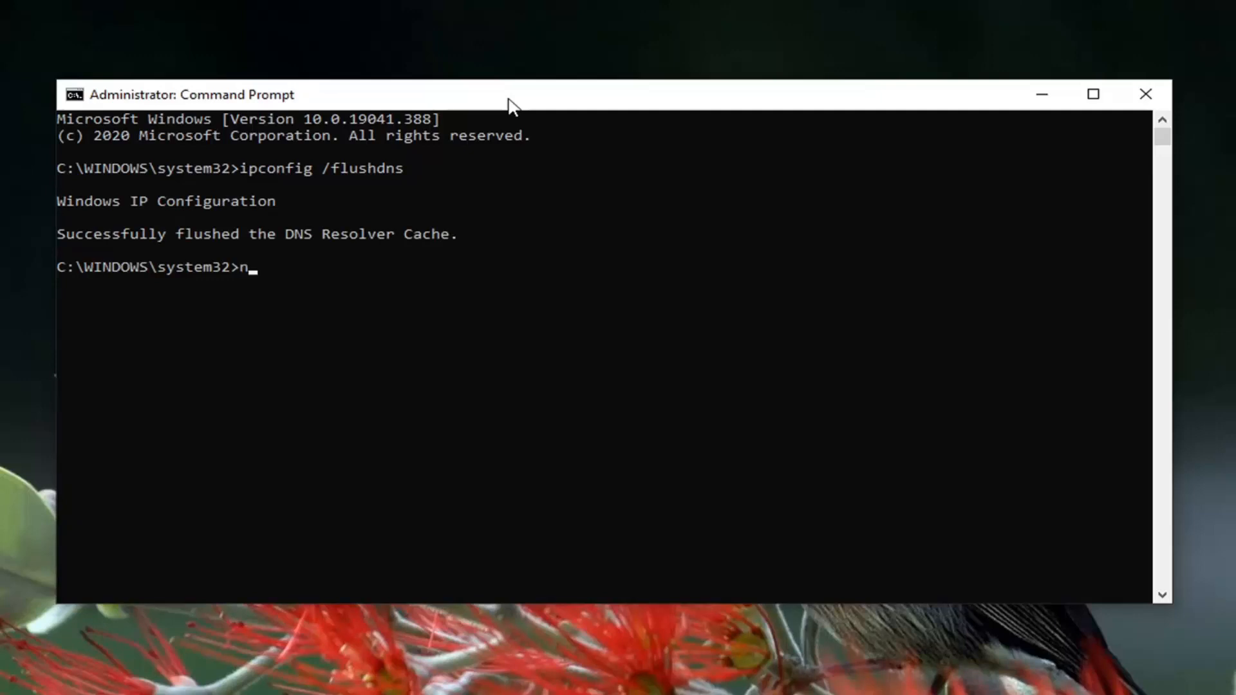
pyautogui.write('etsh win')
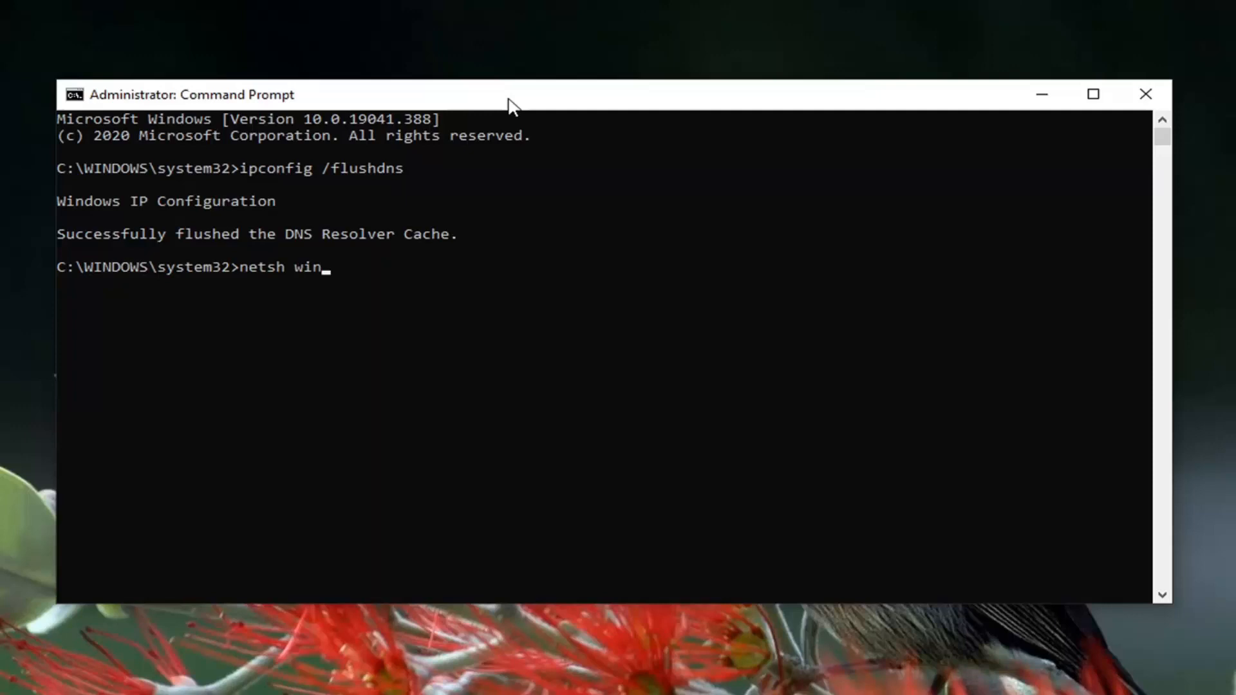
pyautogui.write('sock')
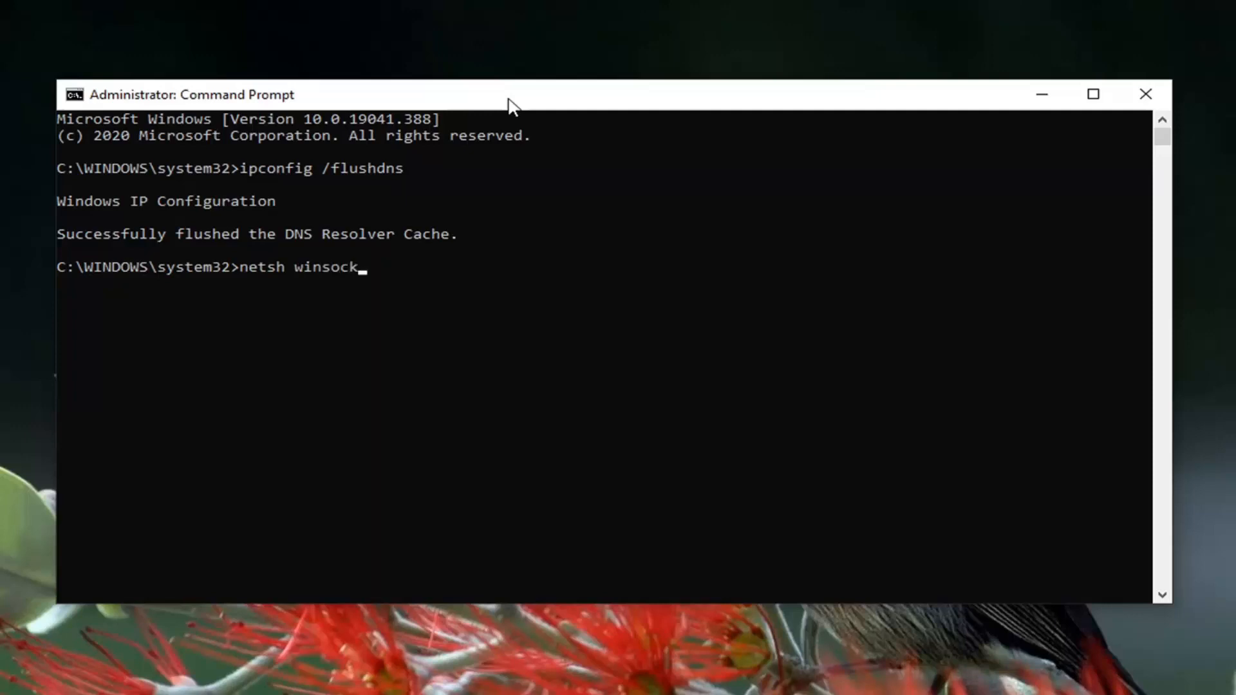
pyautogui.write('reset')
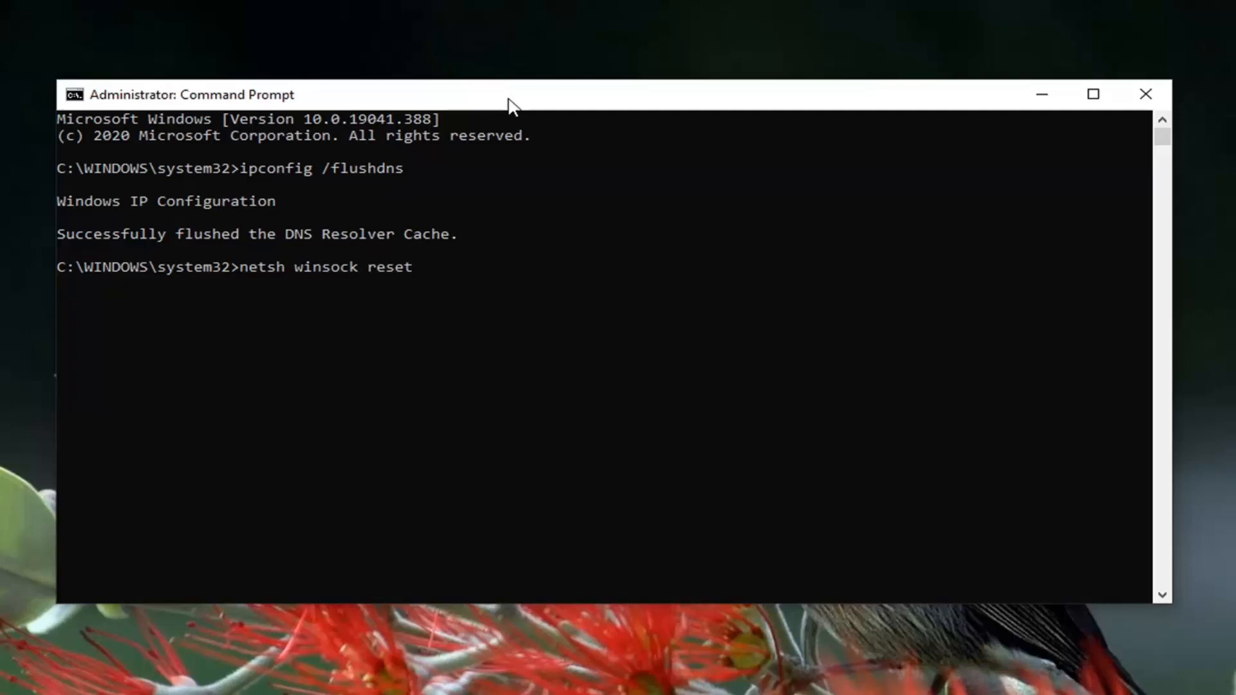
pyautogui.press('Enter')
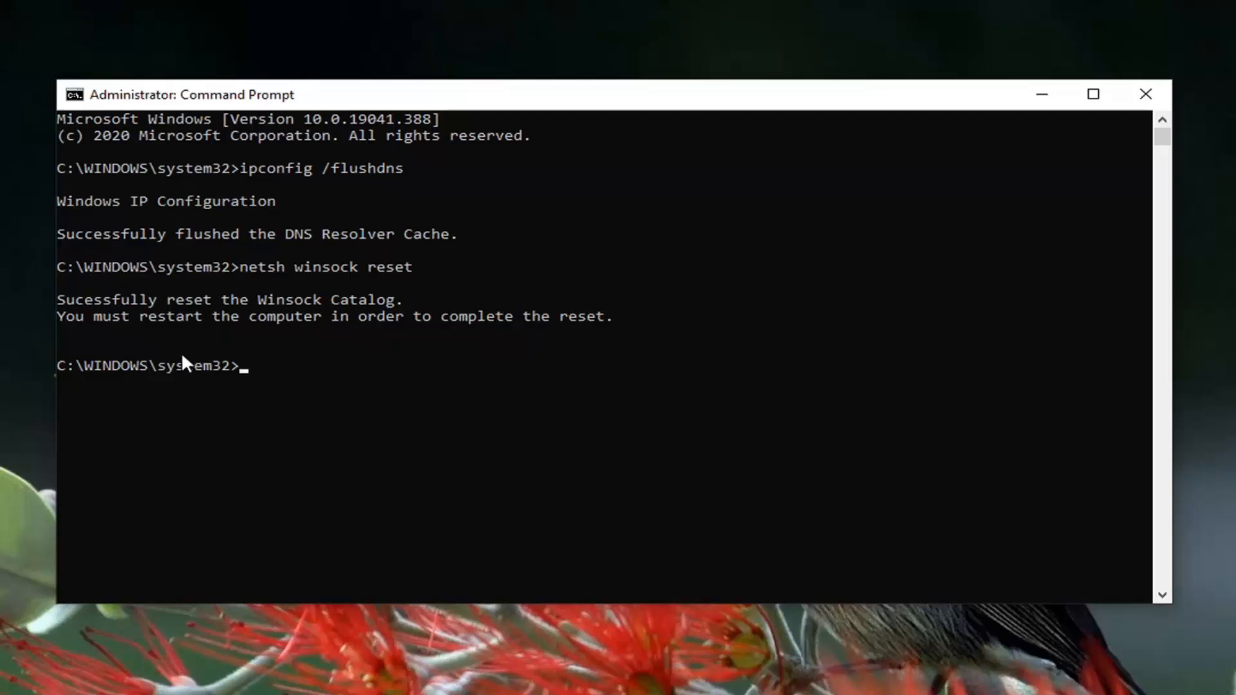
pyautogui.moveTo(1050, 150)
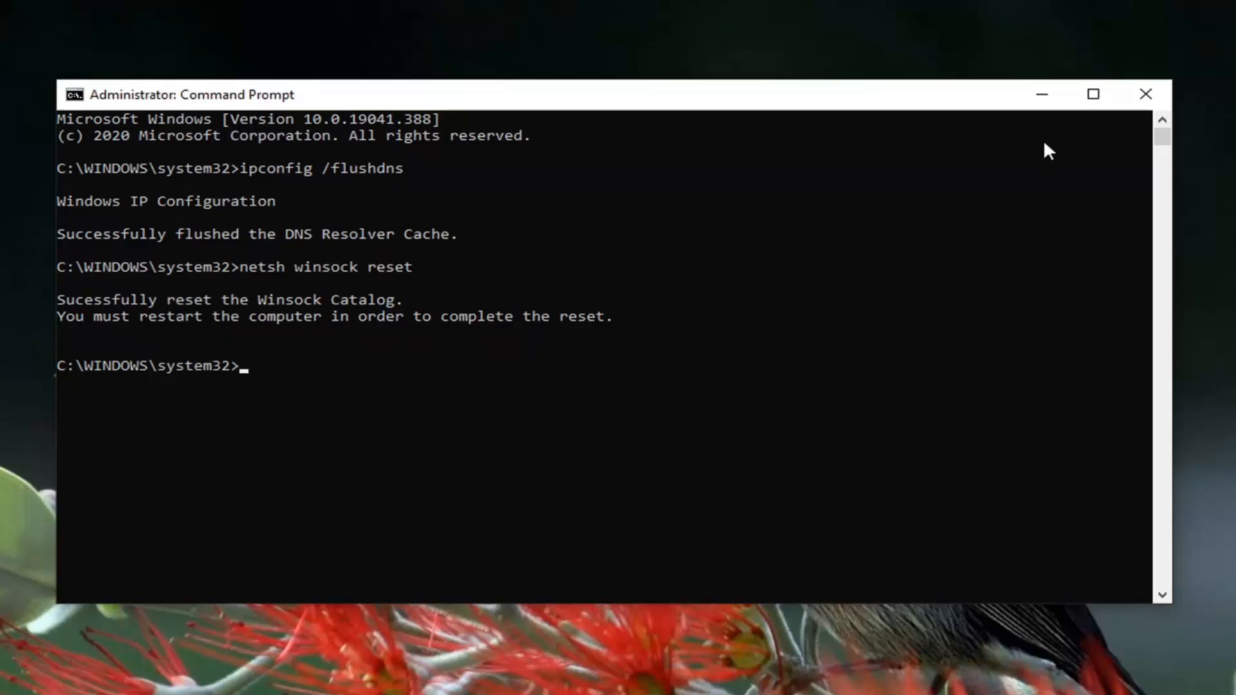
# Step: Bring up the Start menu's power options to restart the computer
pyautogui.click(15, 680)
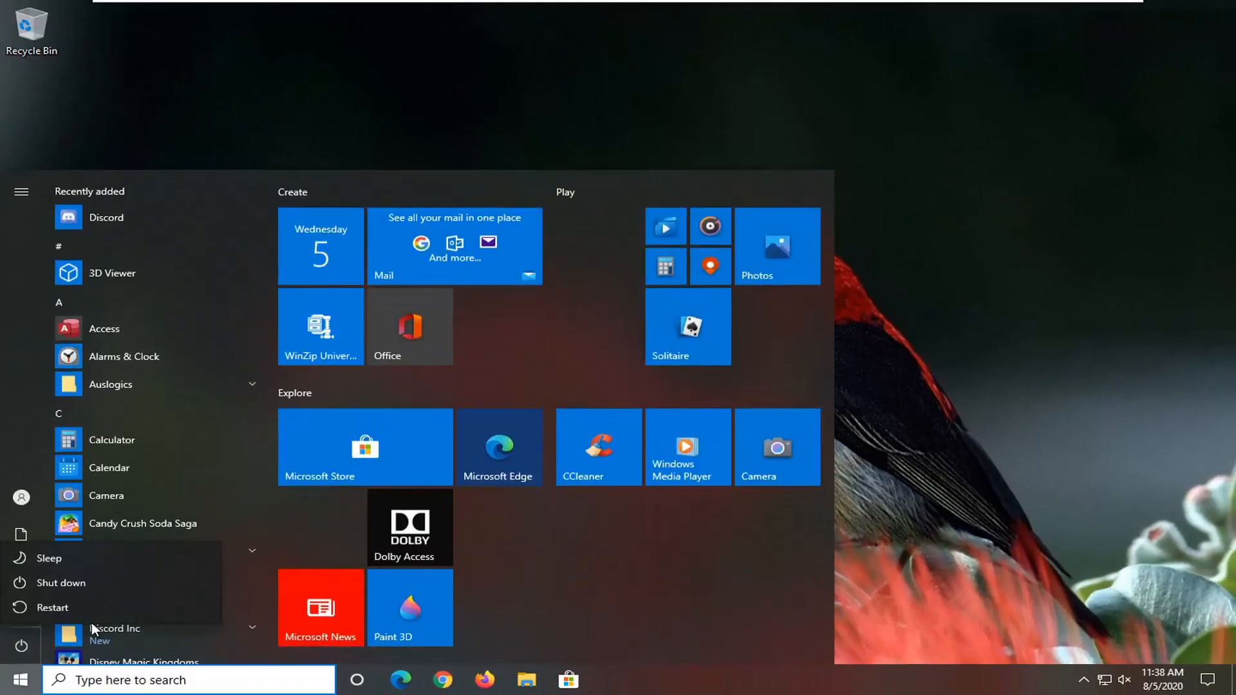